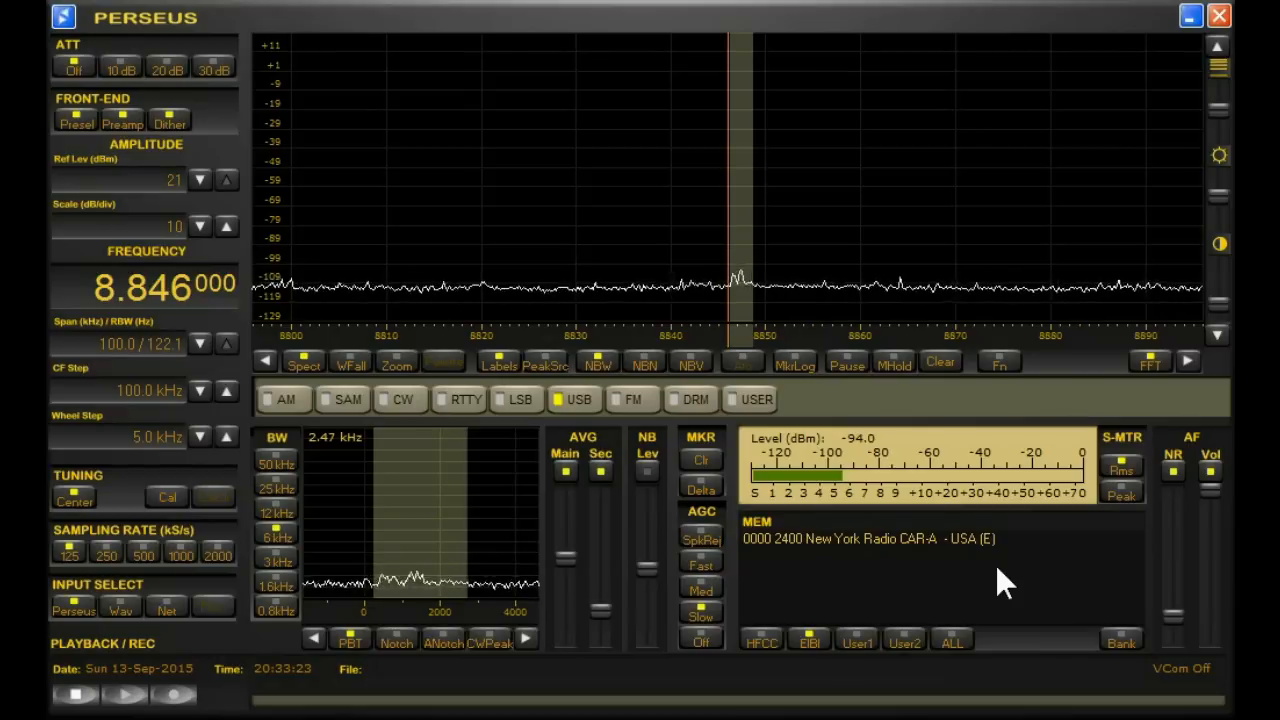
{"action": "mouse_move", "coordinate": [1060, 583]}
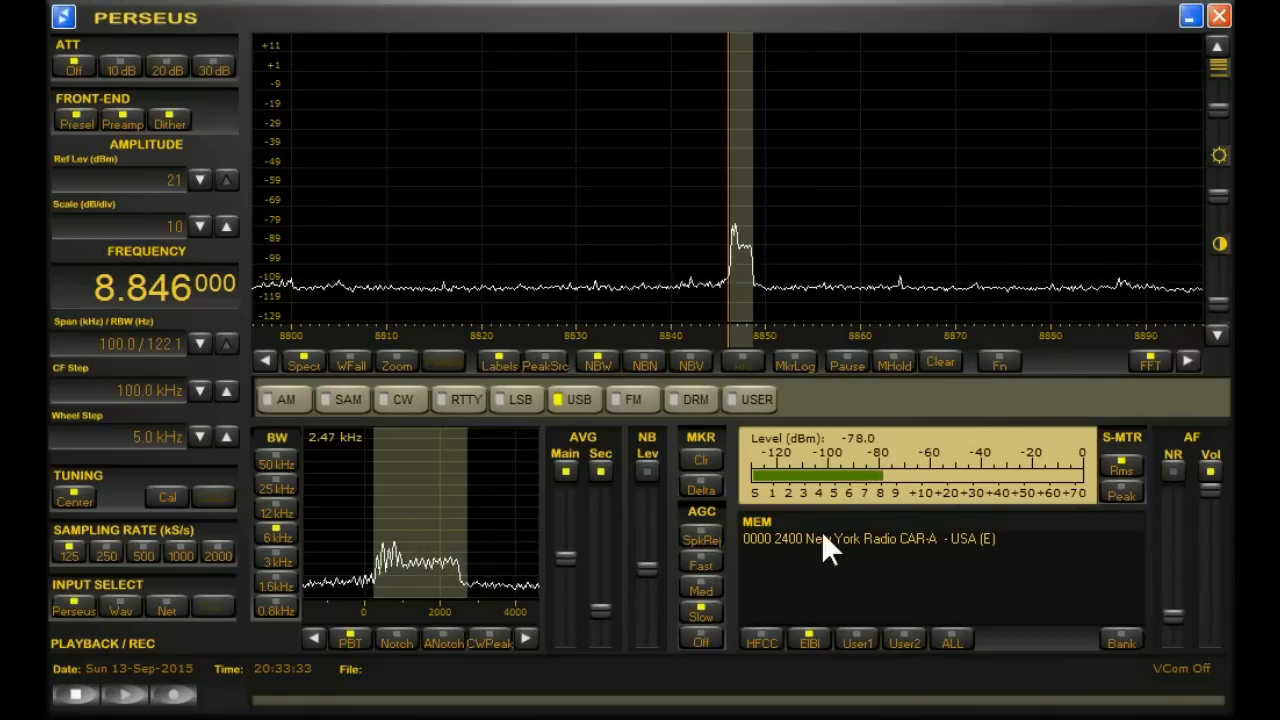
{"action": "mouse_move", "coordinate": [845, 590]}
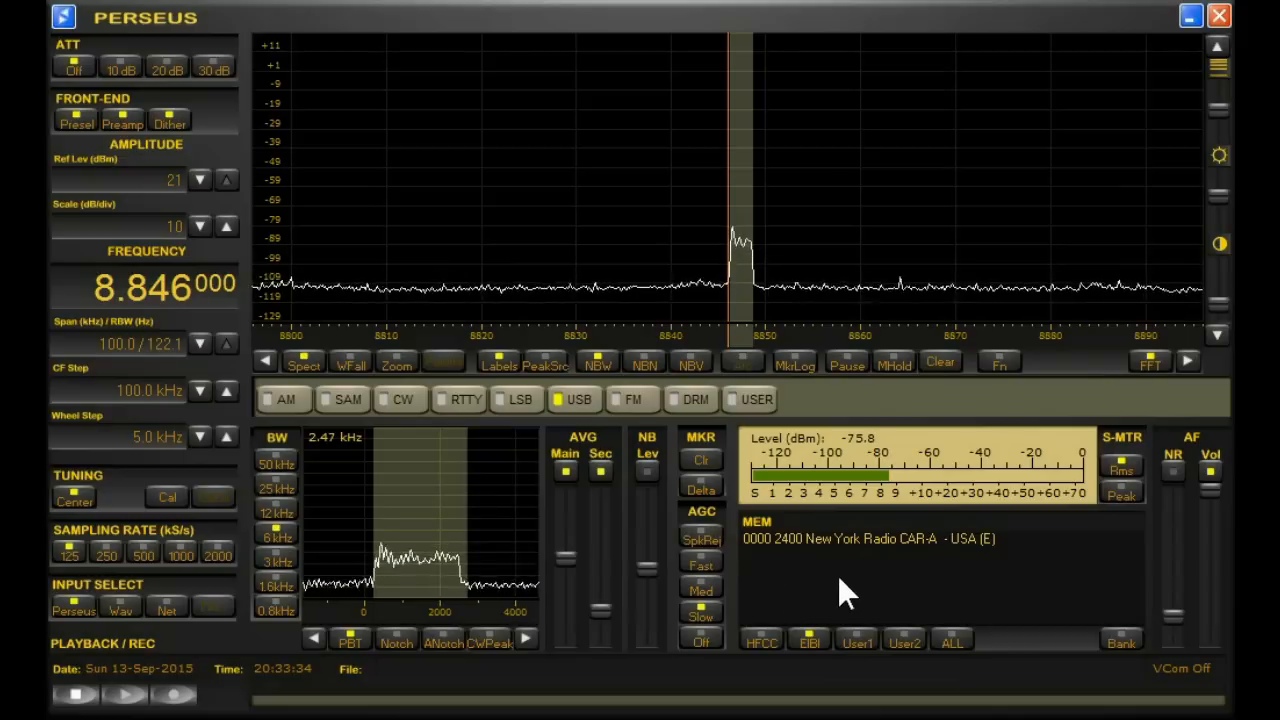
{"action": "mouse_move", "coordinate": [1005, 675]}
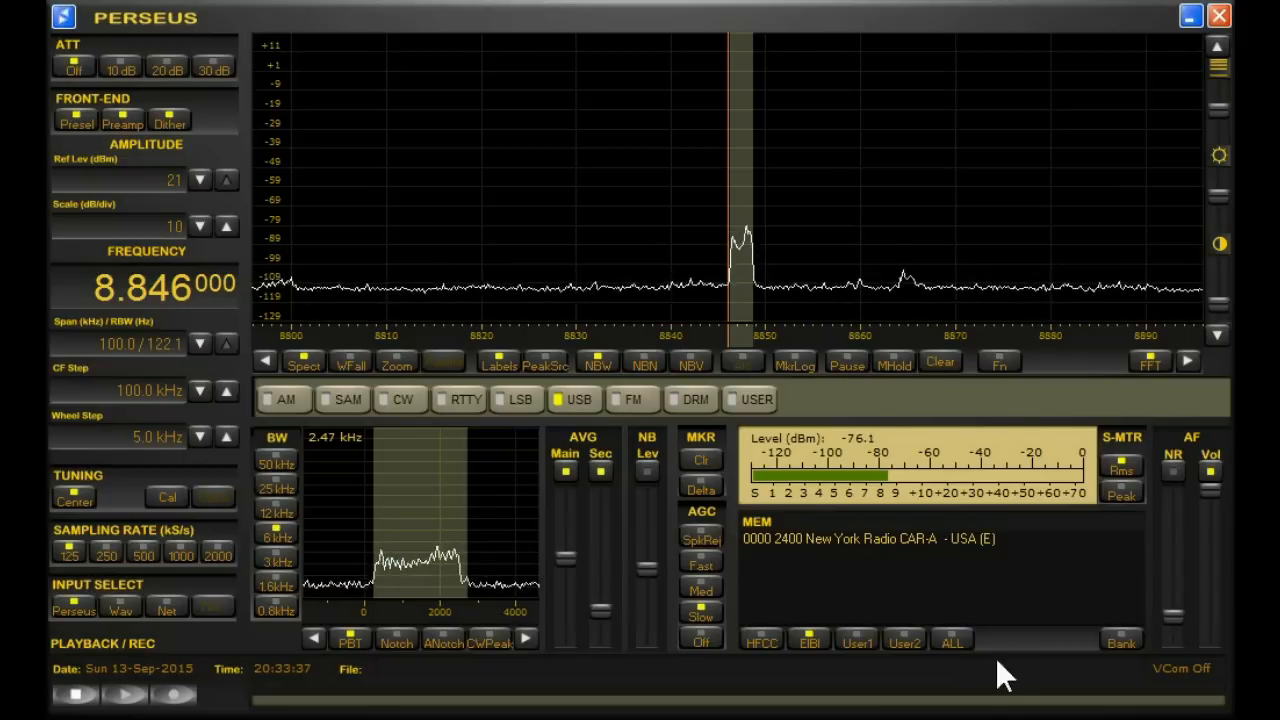